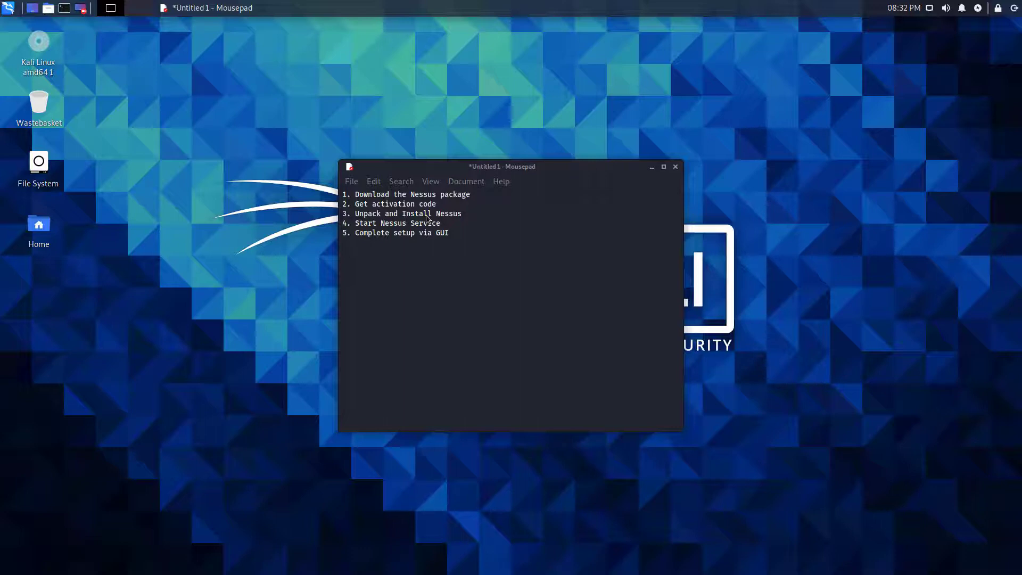
{"action": "mouse_move", "coordinate": [428, 217]}
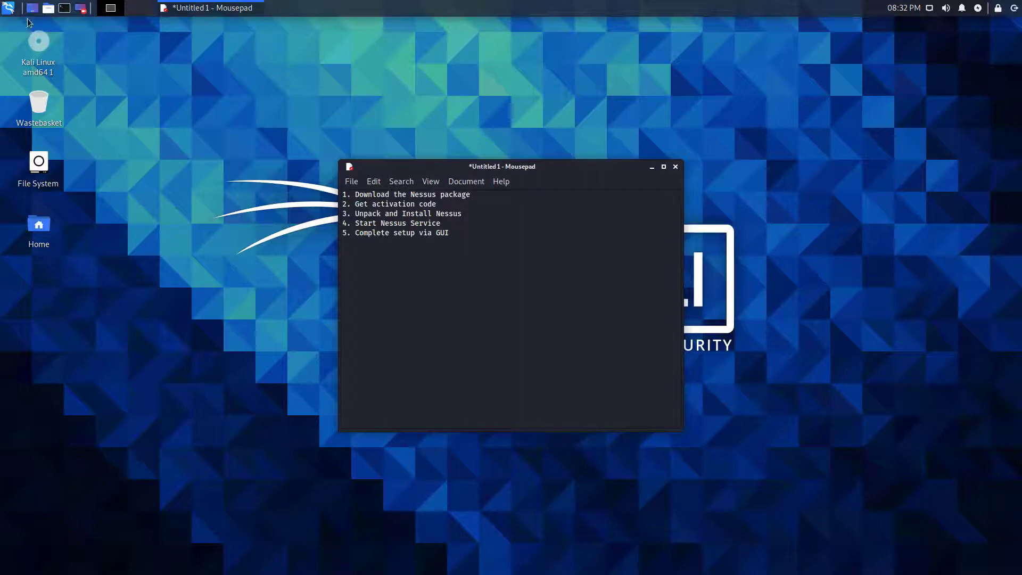
Step: Search Google for 'download nessus' and open Tenable's Nessus downloads page
{"action": "left_click", "coordinate": [8, 8]}
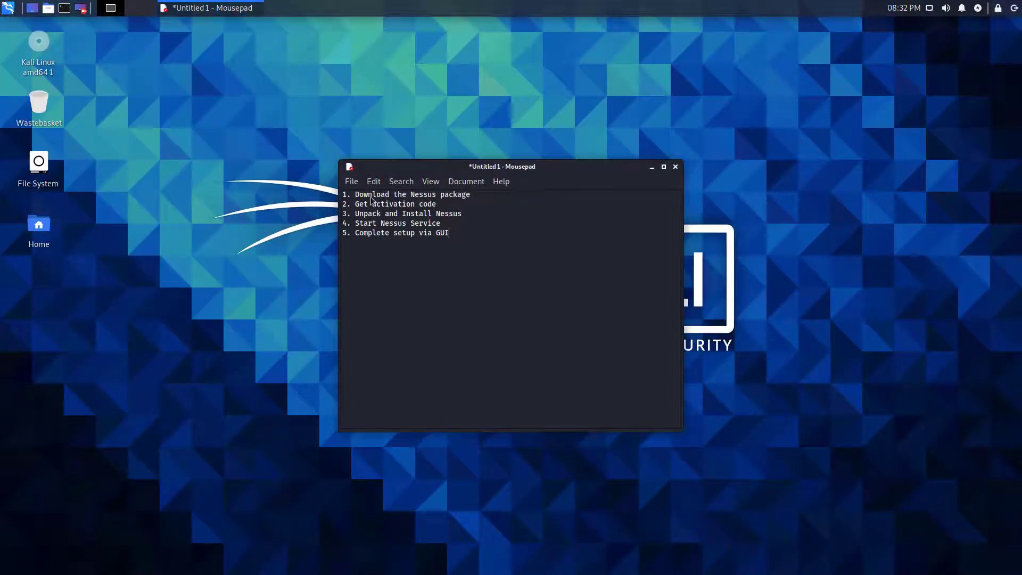
{"action": "left_click", "coordinate": [110, 8]}
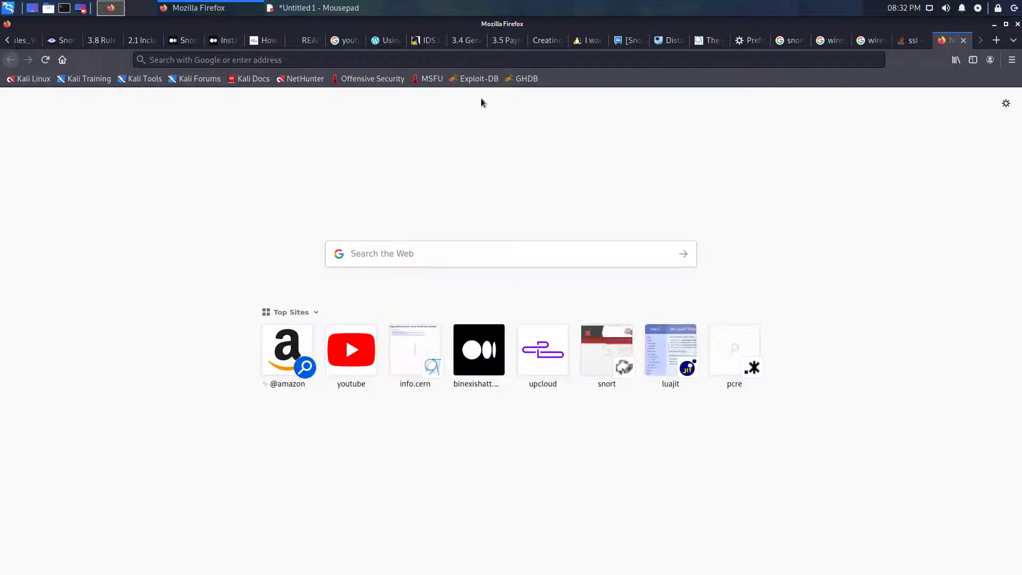
{"action": "type", "text": "download nessus"}
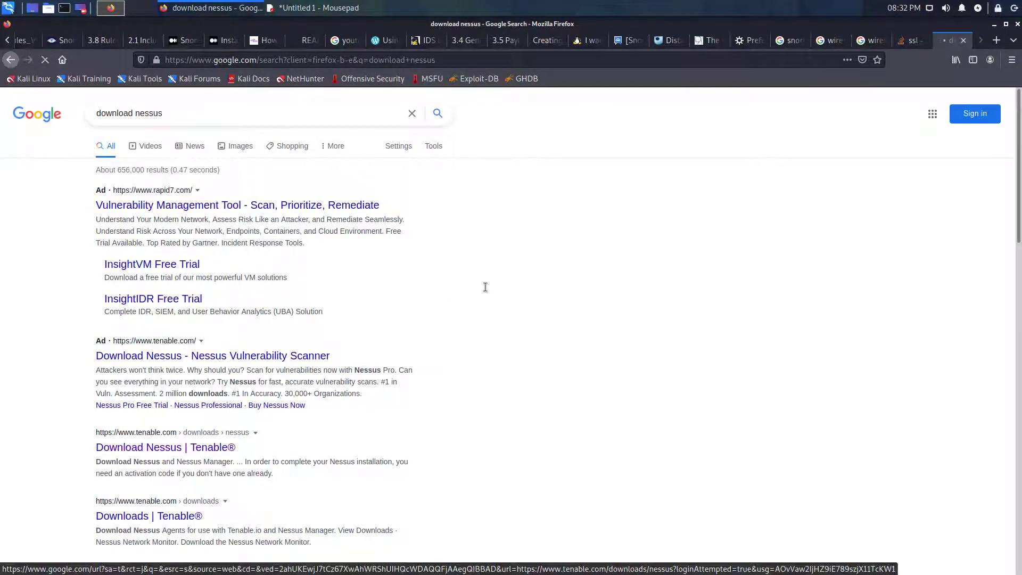
{"action": "left_click", "coordinate": [166, 448]}
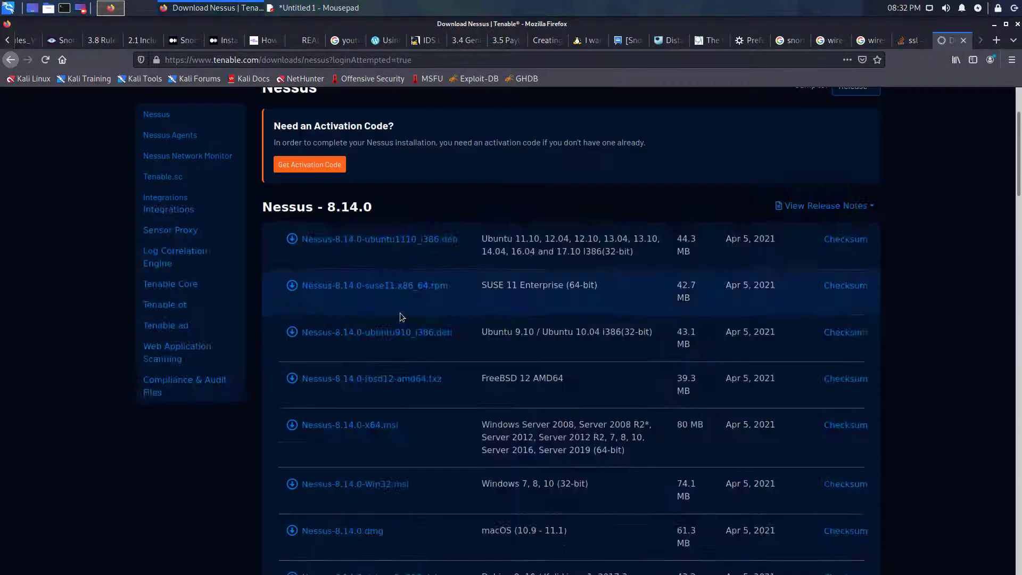
{"action": "scroll", "scroll_direction": "down", "scroll_amount": 3}
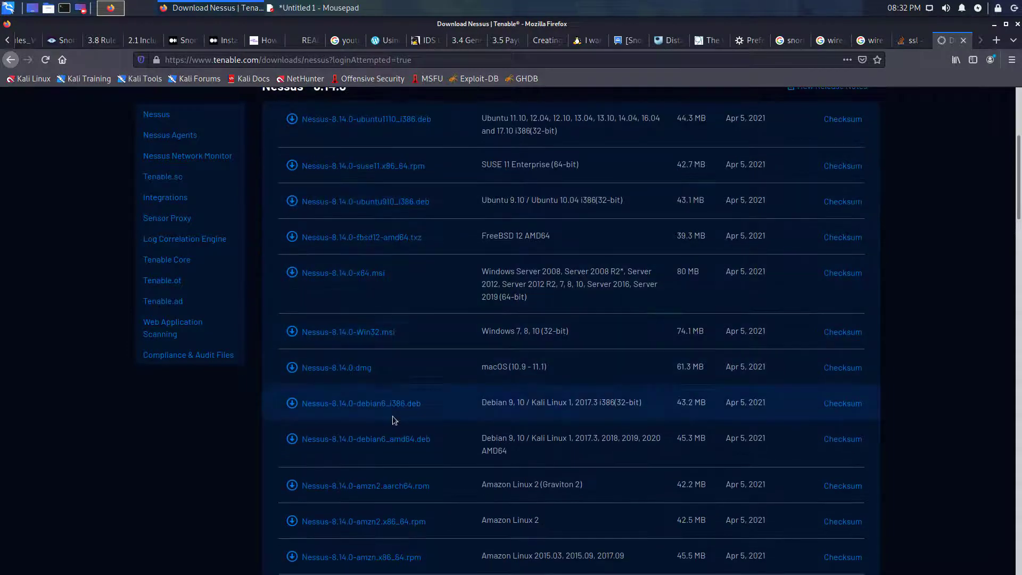
{"action": "scroll", "scroll_direction": "down", "scroll_amount": 3}
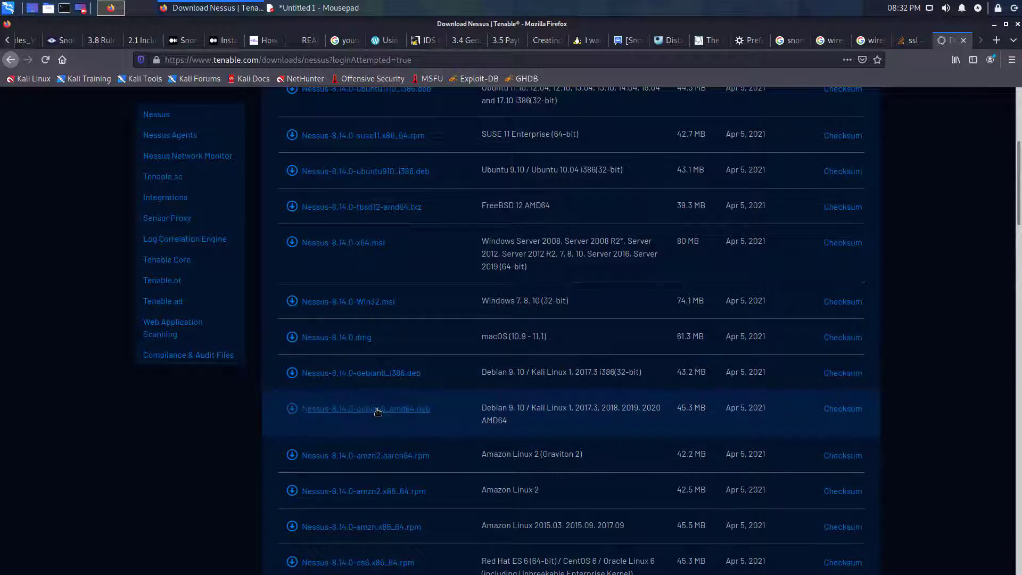
Step: Download and save Nessus-8.14.0-debian6_amd64.deb after accepting the license agreement
{"action": "left_click", "coordinate": [366, 408]}
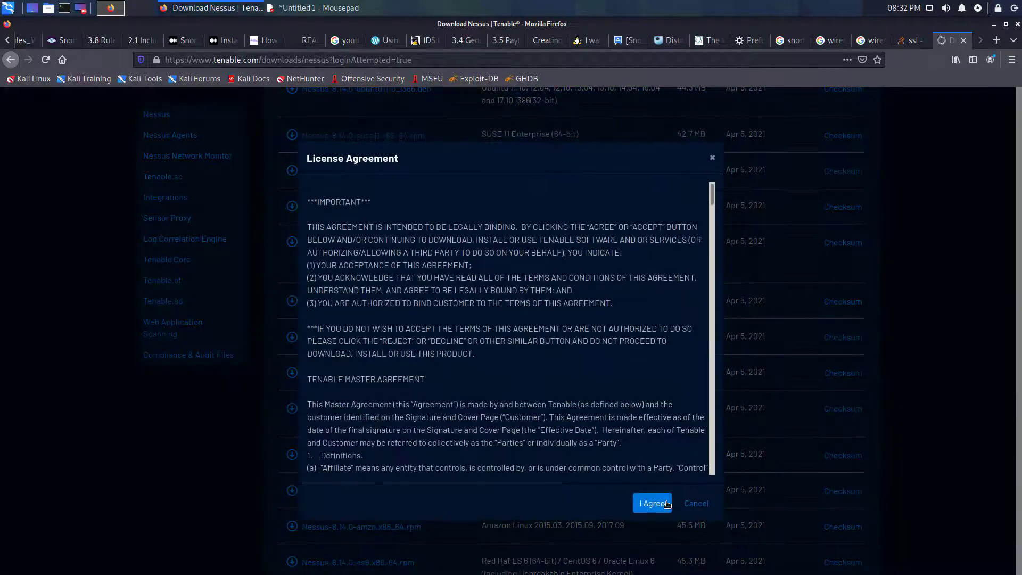
{"action": "left_click", "coordinate": [652, 503]}
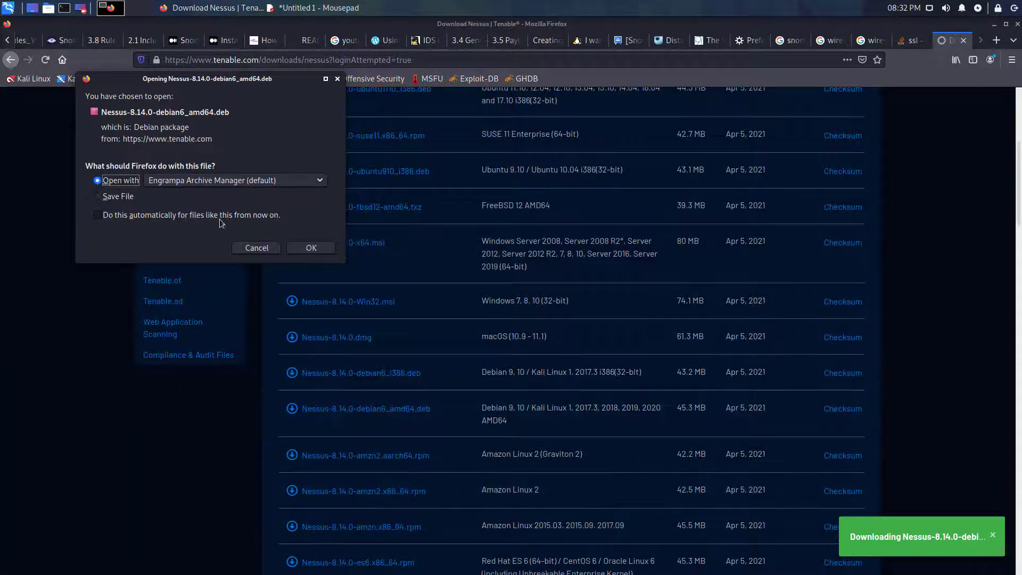
{"action": "left_click", "coordinate": [97, 197]}
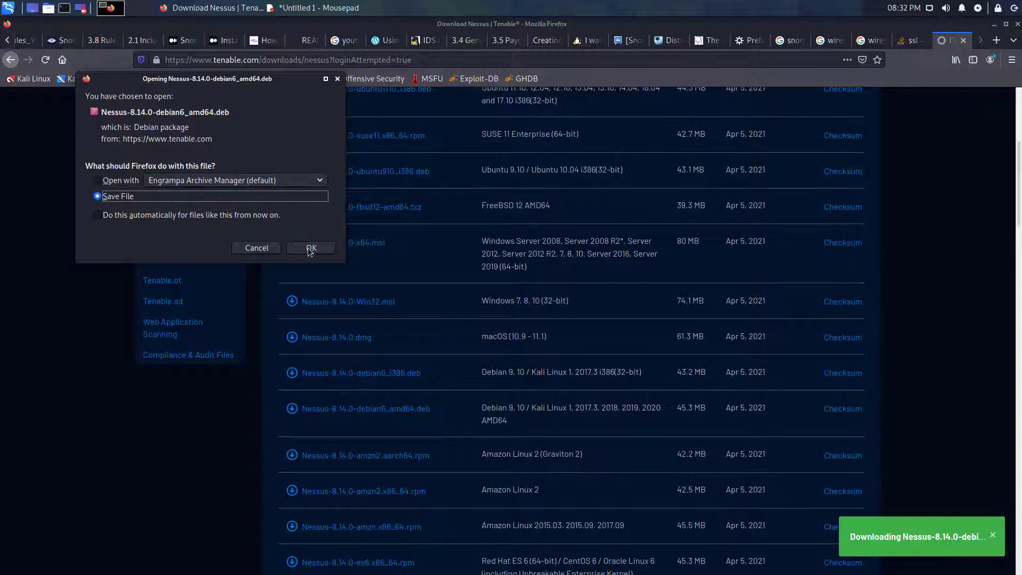
{"action": "left_click", "coordinate": [311, 248]}
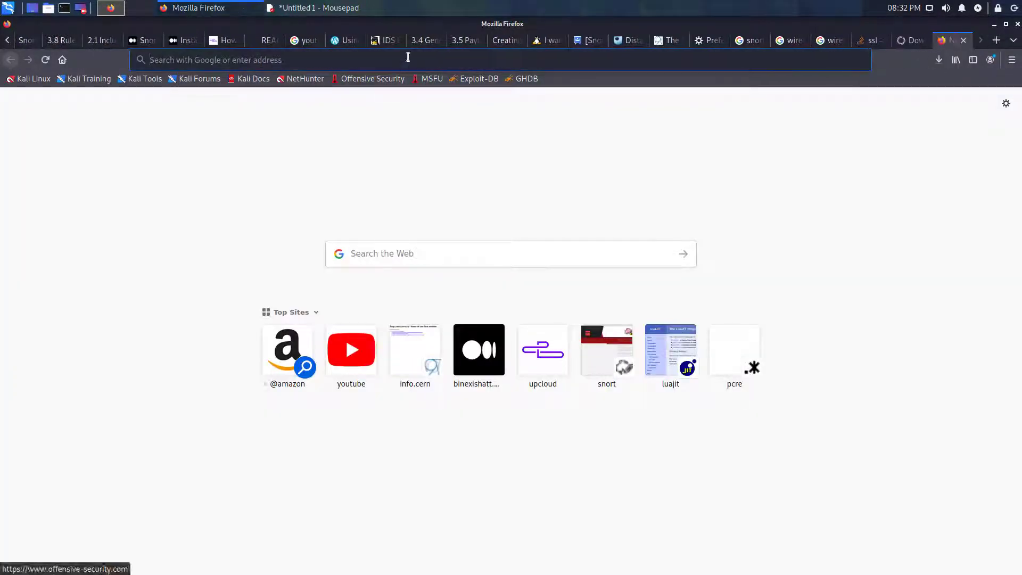
Step: Open Tenable's activation code page in a new tab and choose Register Now for Nessus Essentials
{"action": "type", "text": "te"}
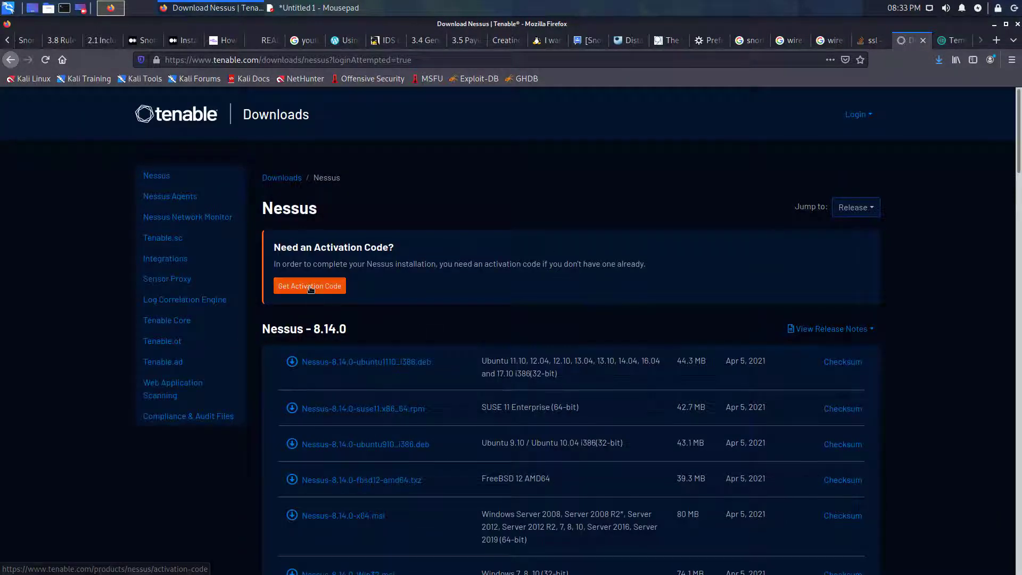
{"action": "mouse_move", "coordinate": [267, 269]}
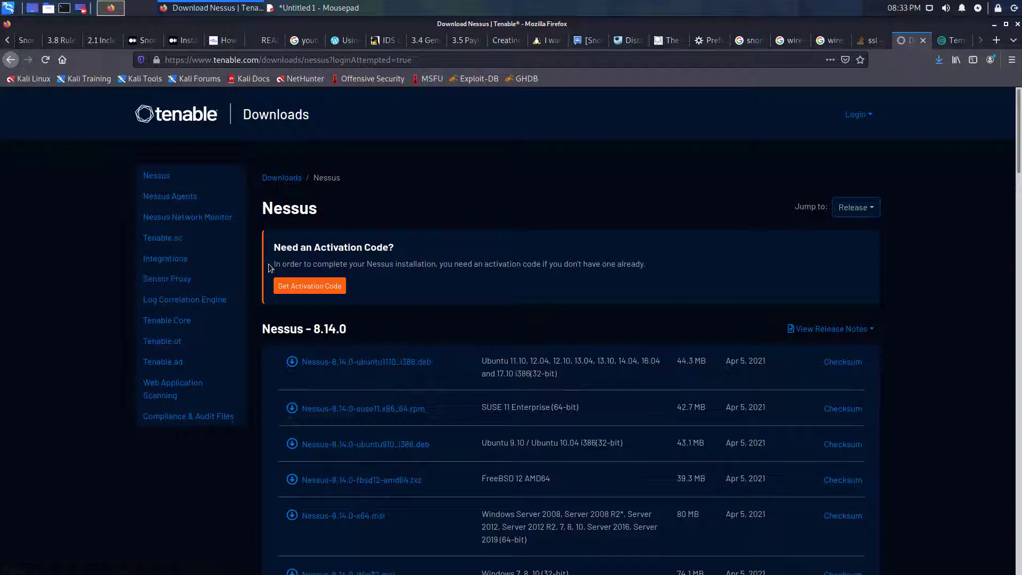
{"action": "mouse_move", "coordinate": [310, 285]}
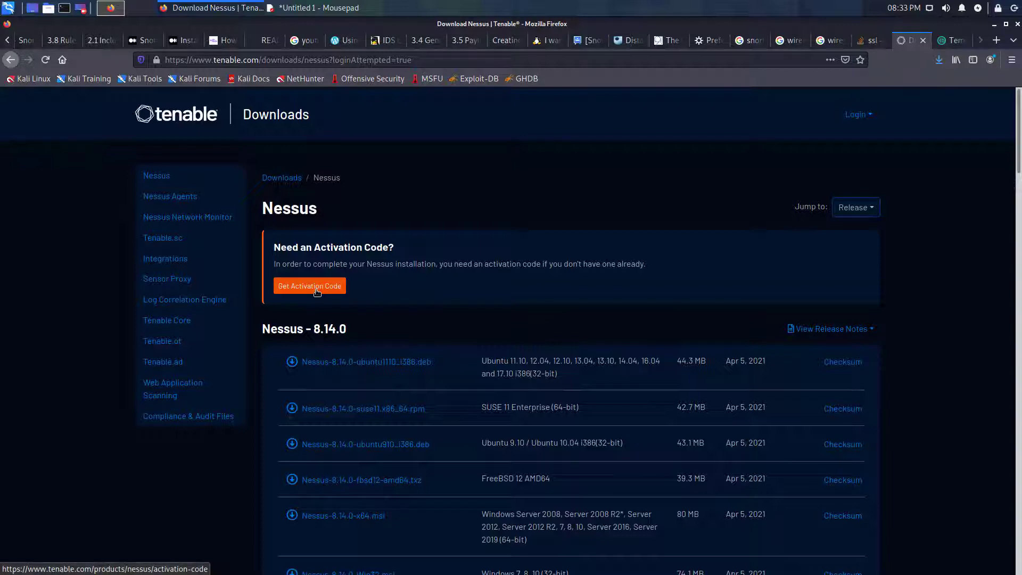
{"action": "left_click", "coordinate": [309, 286]}
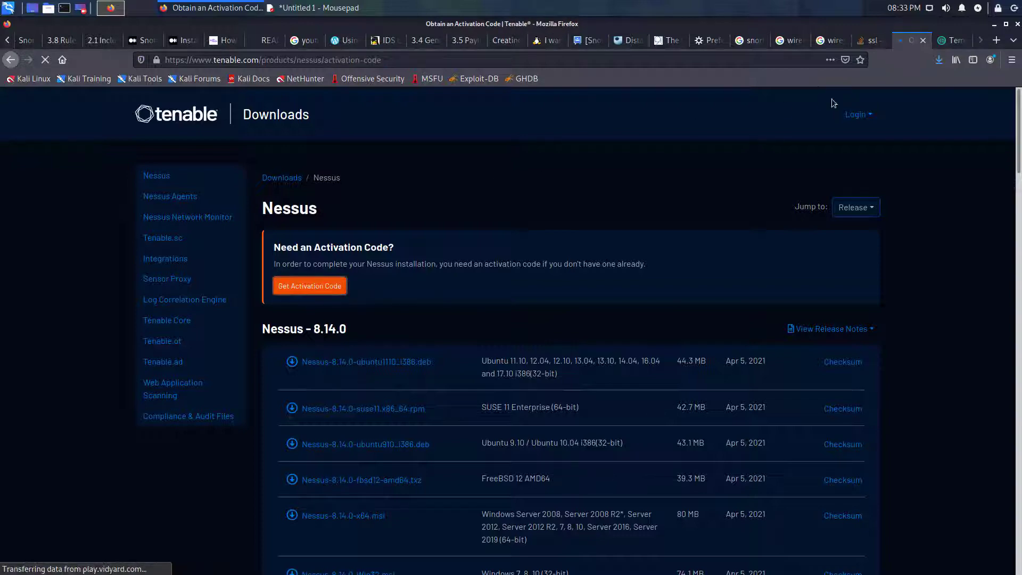
{"action": "left_click", "coordinate": [309, 286]}
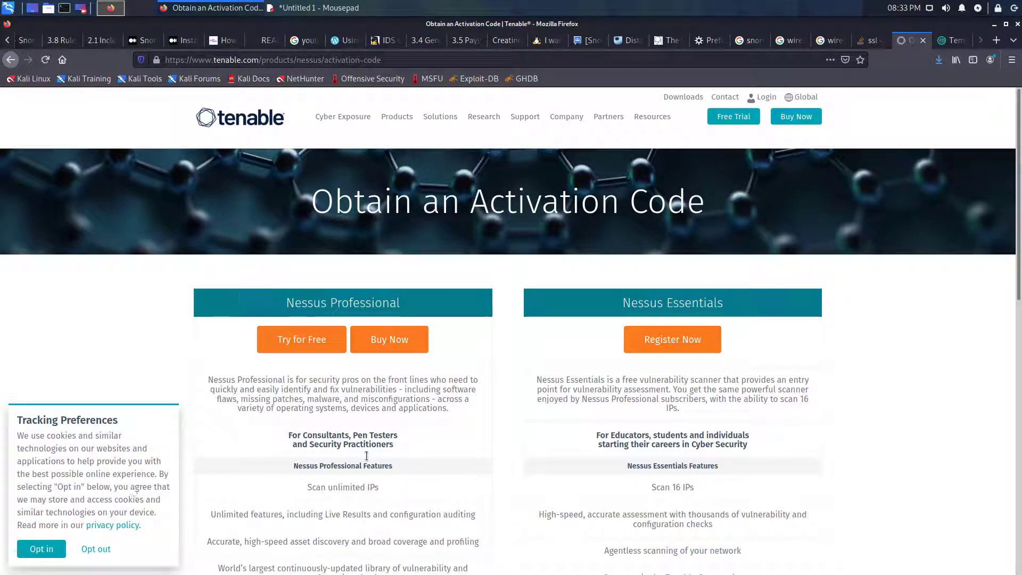
{"action": "mouse_move", "coordinate": [672, 339]}
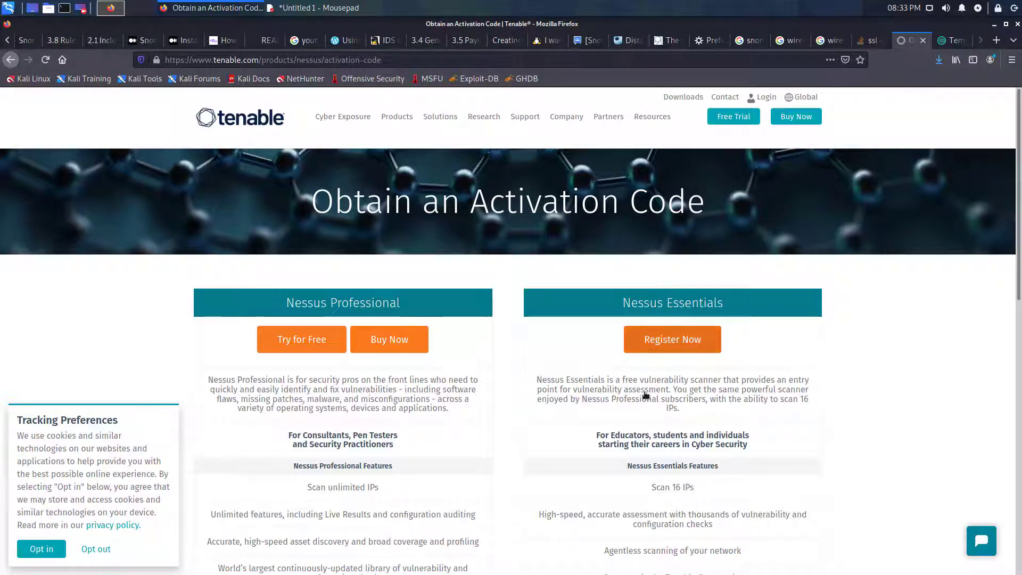
{"action": "scroll", "scroll_direction": "down", "scroll_amount": 3}
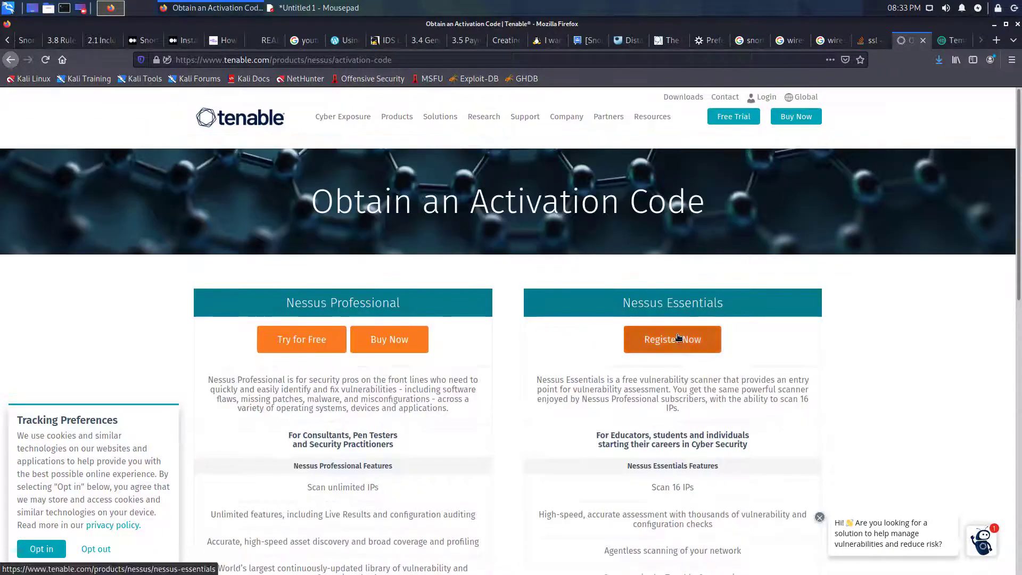
{"action": "left_click", "coordinate": [672, 339]}
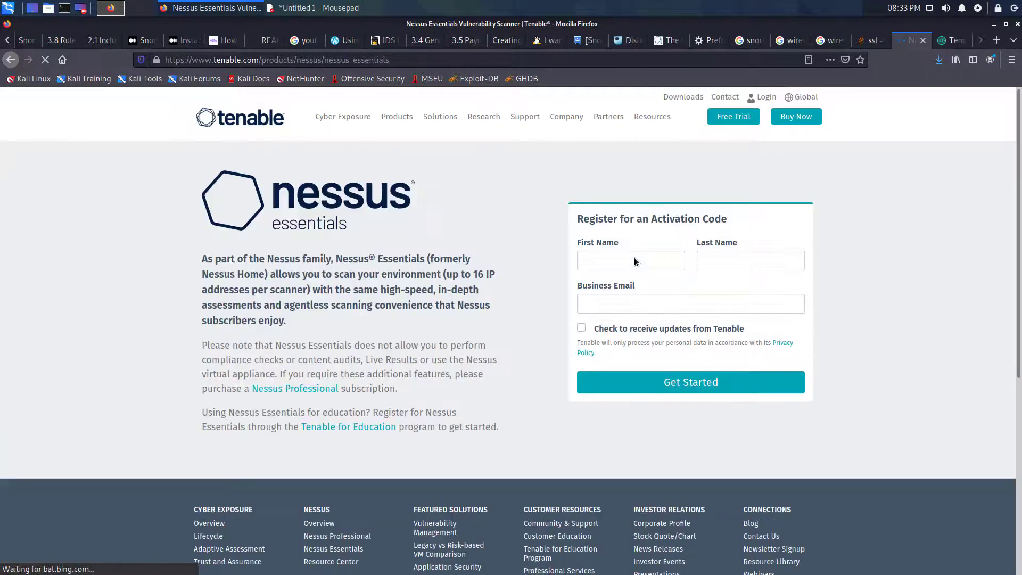
{"action": "type", "text": ".net"}
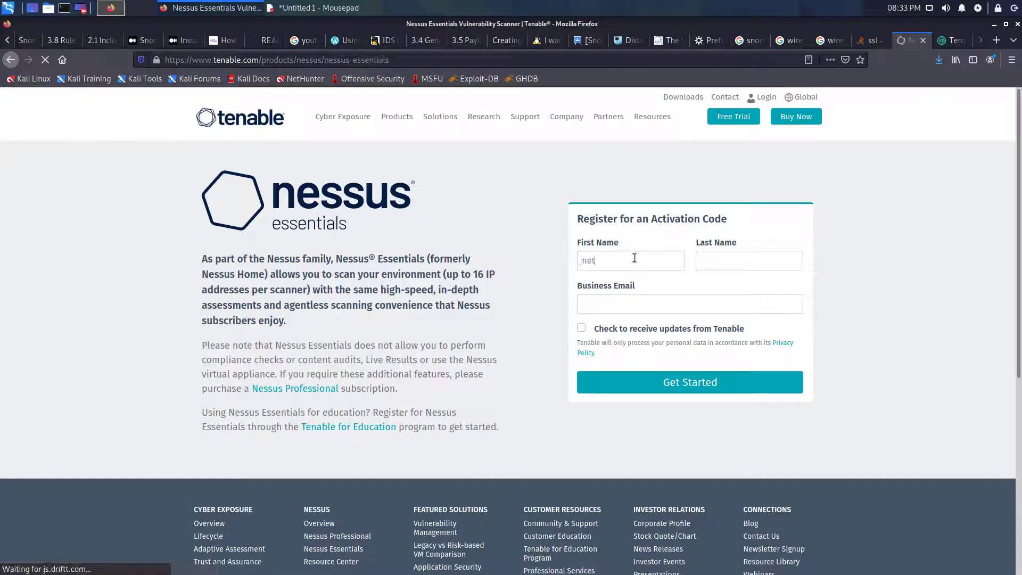
{"action": "type", "text": "wi"}
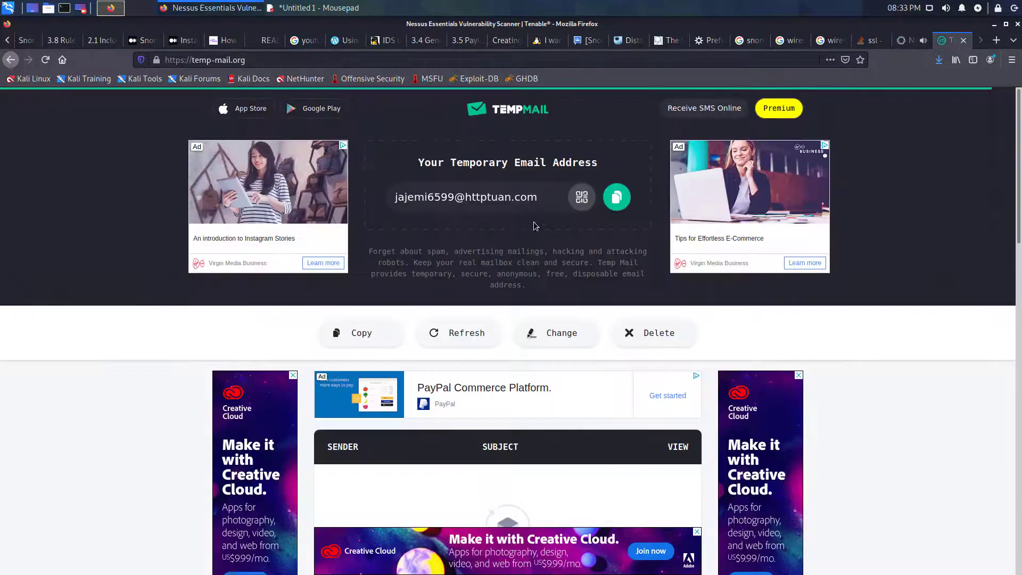
{"action": "left_click", "coordinate": [616, 197]}
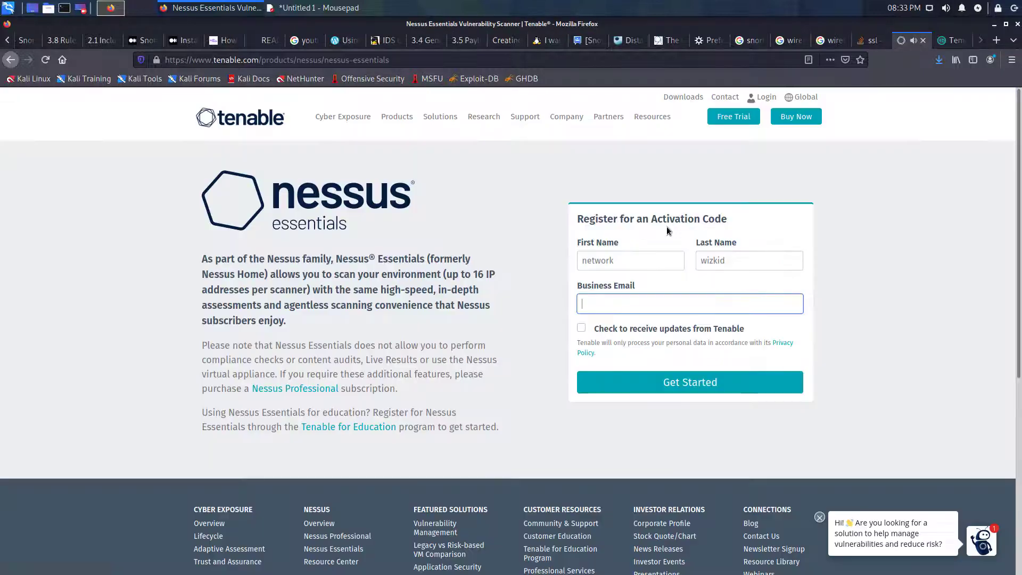
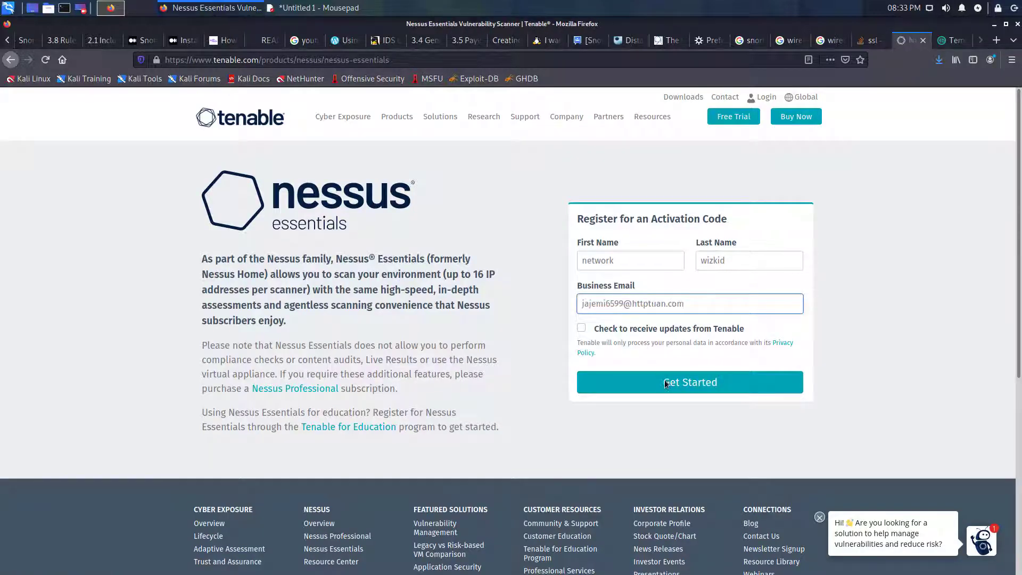
{"action": "left_click", "coordinate": [690, 382]}
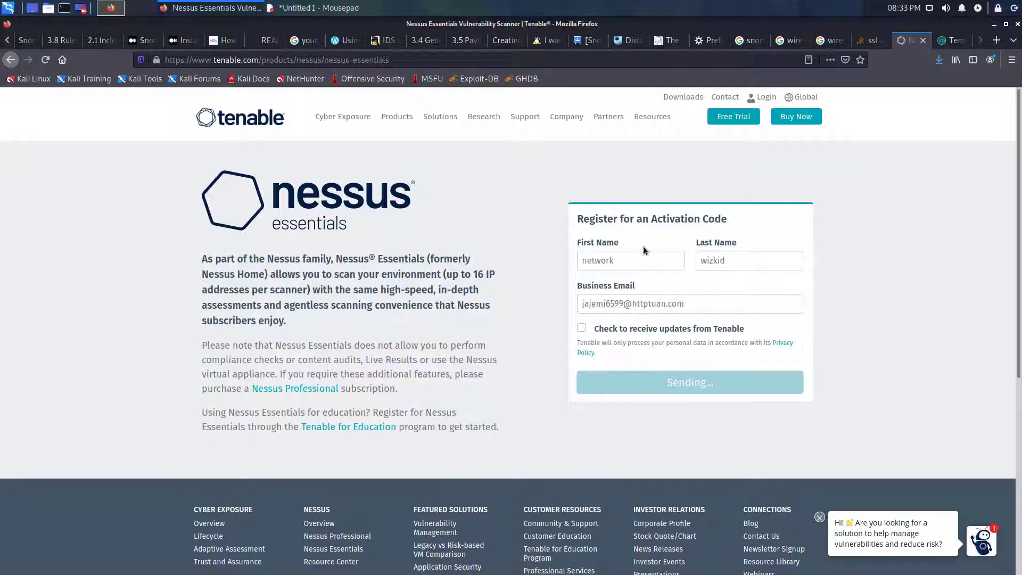
{"action": "mouse_move", "coordinate": [441, 284]}
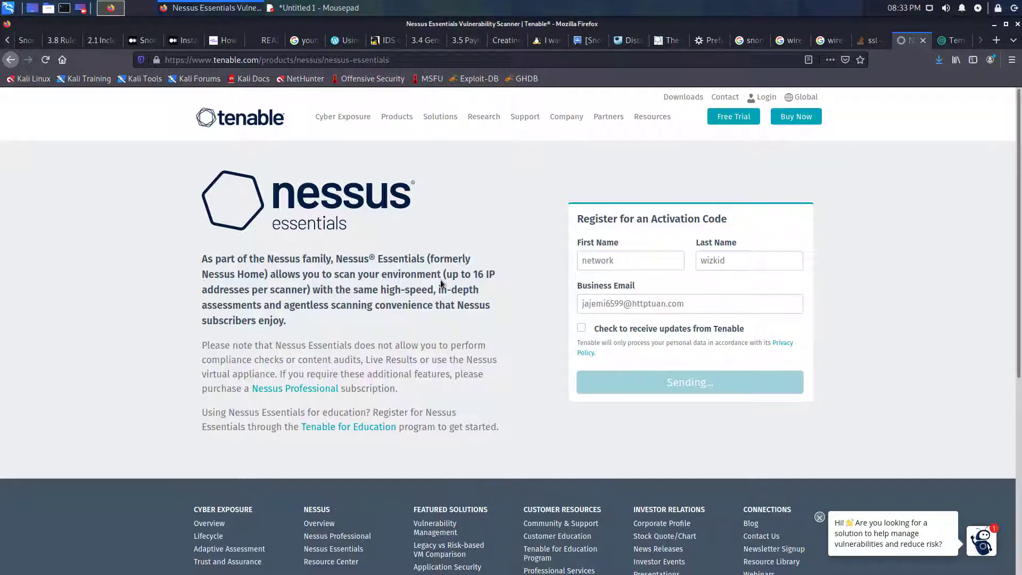
{"action": "left_click", "coordinate": [689, 382]}
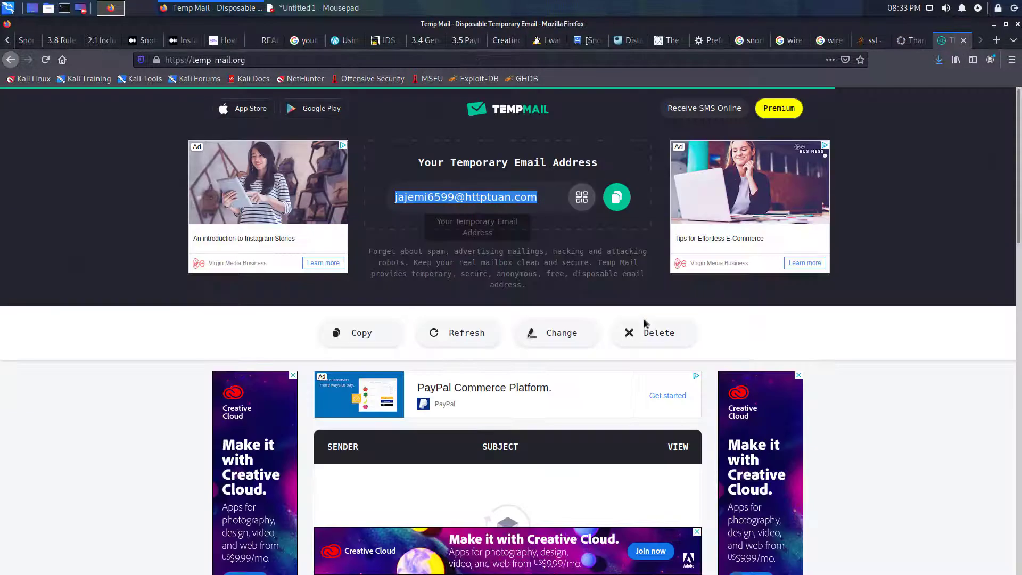
{"action": "scroll", "scroll_direction": "down", "scroll_amount": 3}
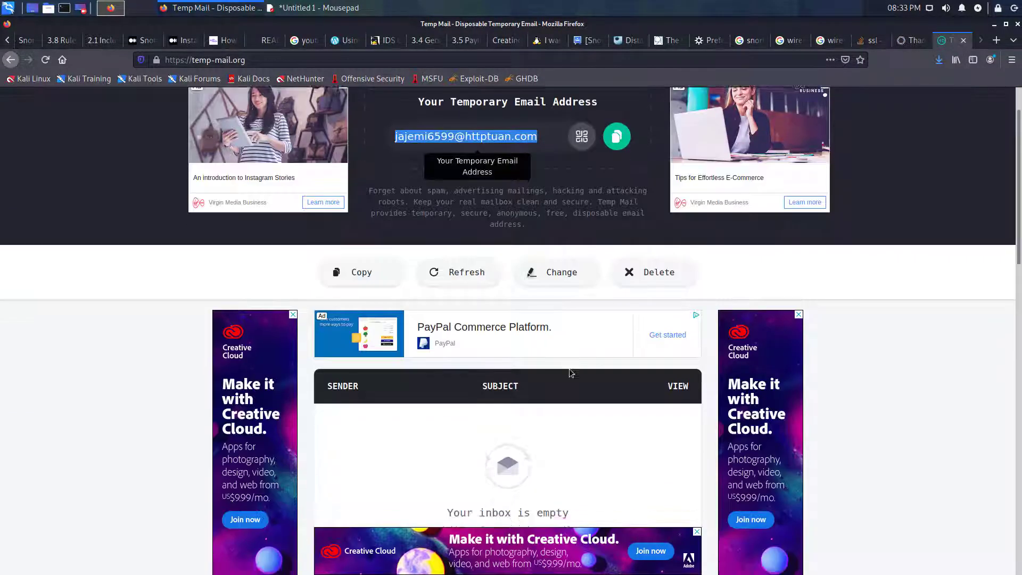
{"action": "scroll", "scroll_direction": "down", "scroll_amount": 3}
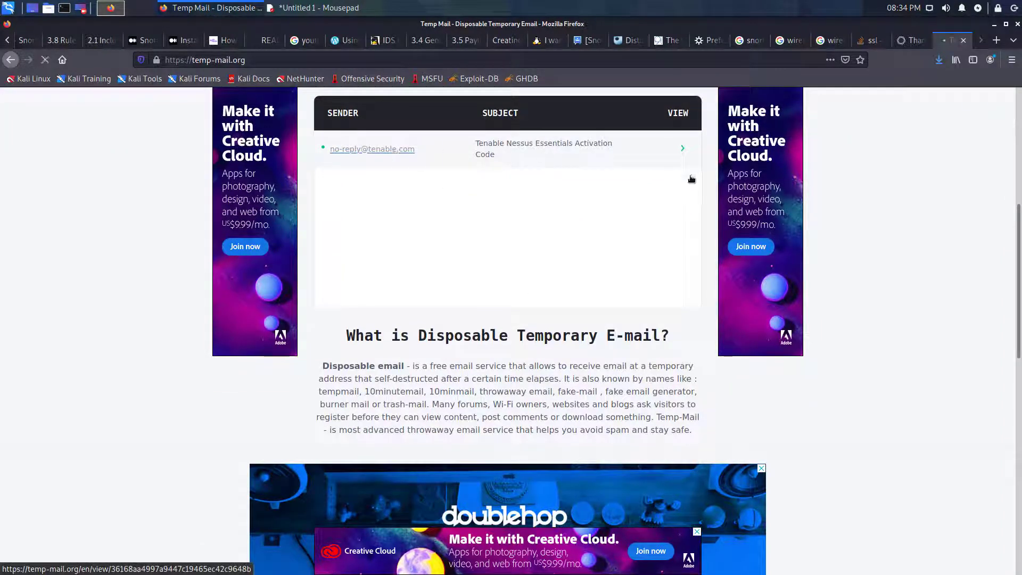
{"action": "left_click", "coordinate": [544, 148]}
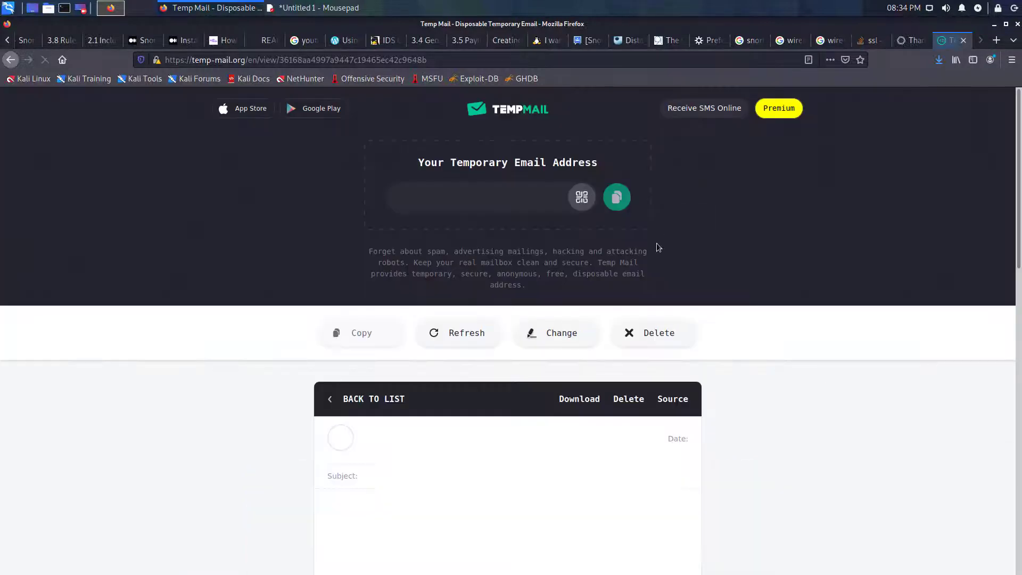
{"action": "scroll", "scroll_direction": "down", "scroll_amount": 3}
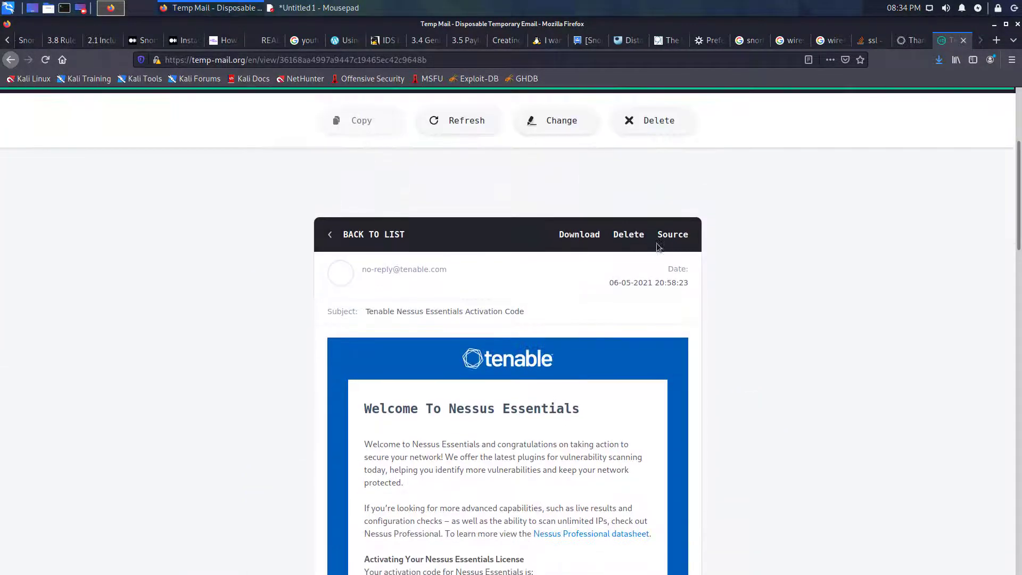
{"action": "scroll", "scroll_direction": "down", "scroll_amount": 3}
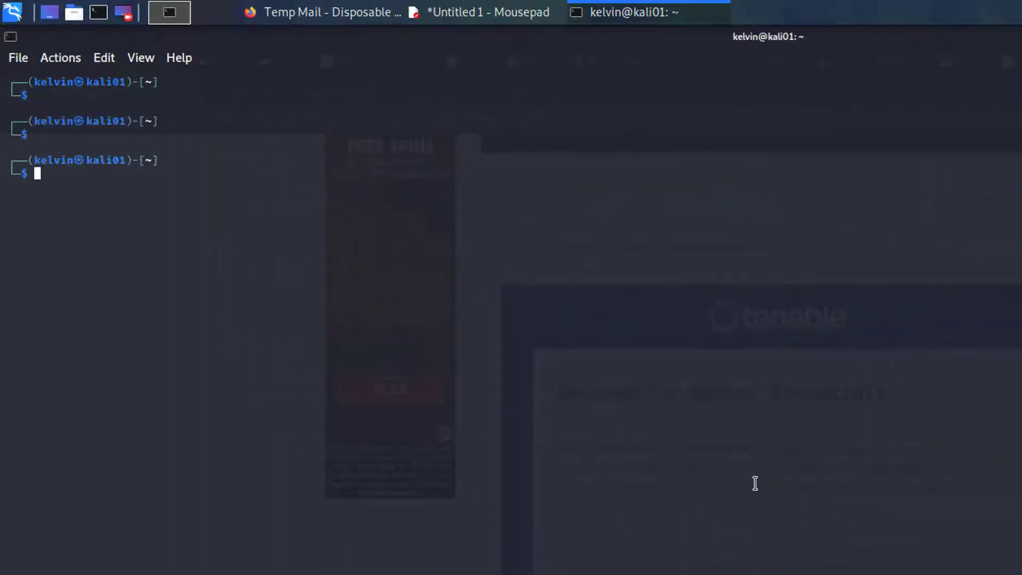
Step: Change into Downloads, list the Nessus .deb file, and start typing 'dpkp -i'
{"action": "type", "text": "cd Downloads"}
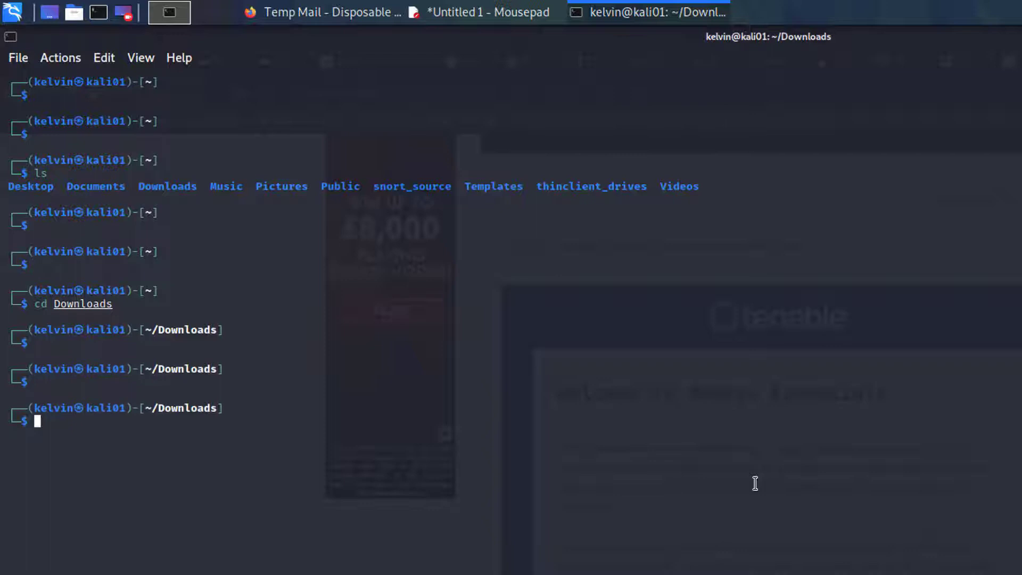
{"action": "type", "text": "ls"}
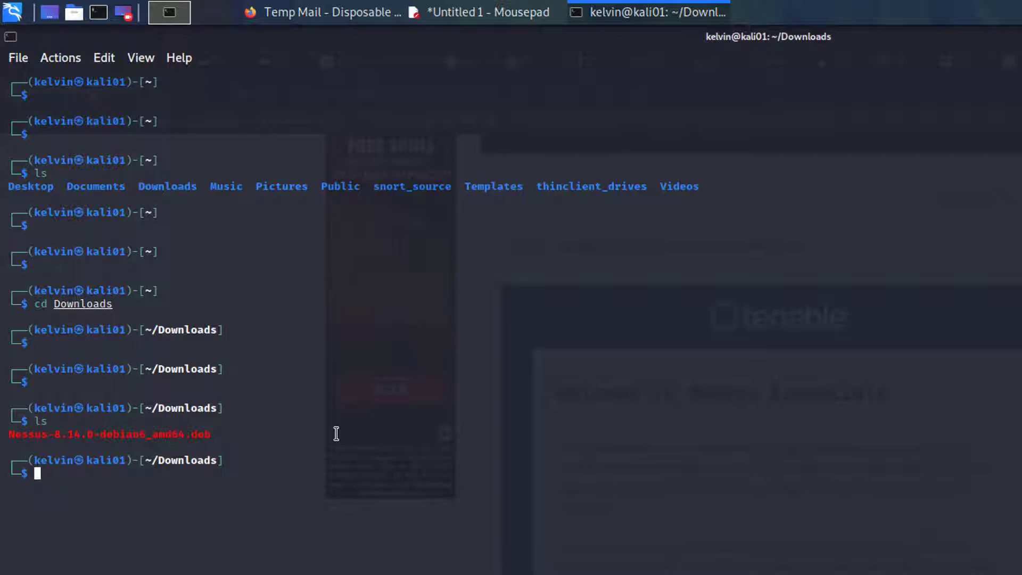
{"action": "type", "text": "duk"}
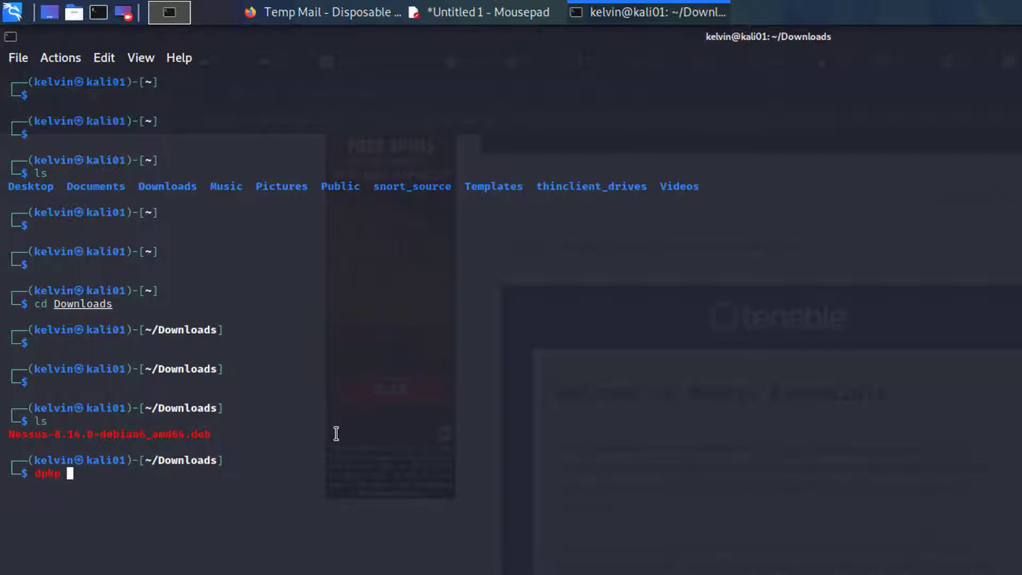
{"action": "type", "text": "-i"}
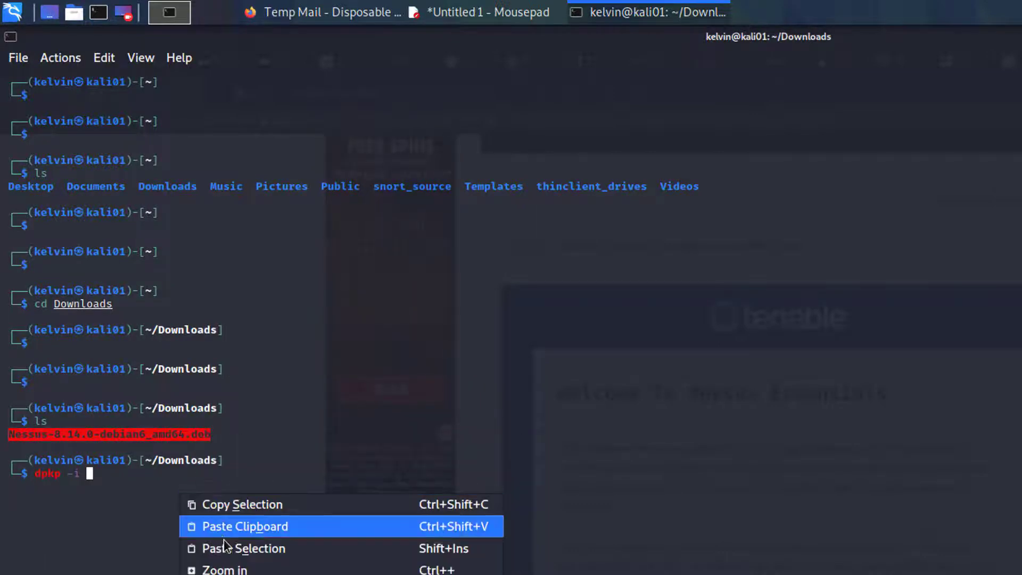
Step: Install Nessus with sudo dpkg -i Nessus-8.14.0-debian6_amd64.deb, correcting the dpkp typo
{"action": "left_click", "coordinate": [244, 526]}
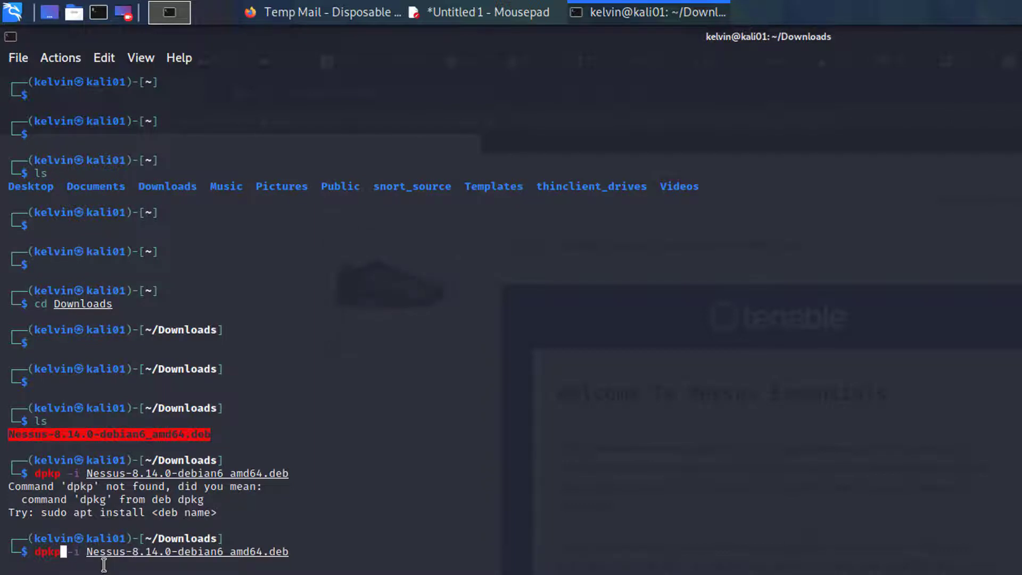
{"action": "key", "text": "Return"}
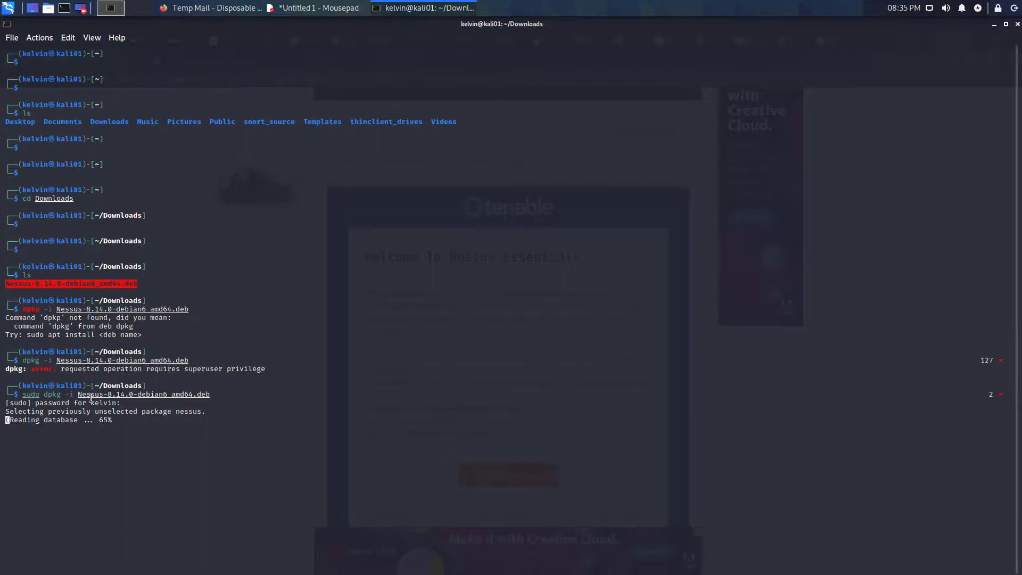
{"action": "left_click", "coordinate": [307, 8]}
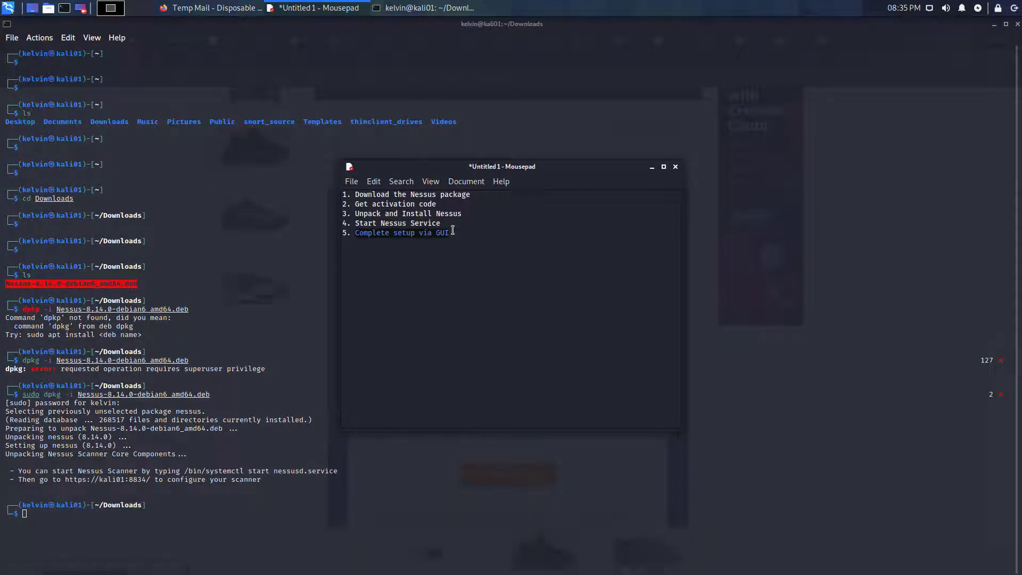
{"action": "mouse_move", "coordinate": [101, 523]}
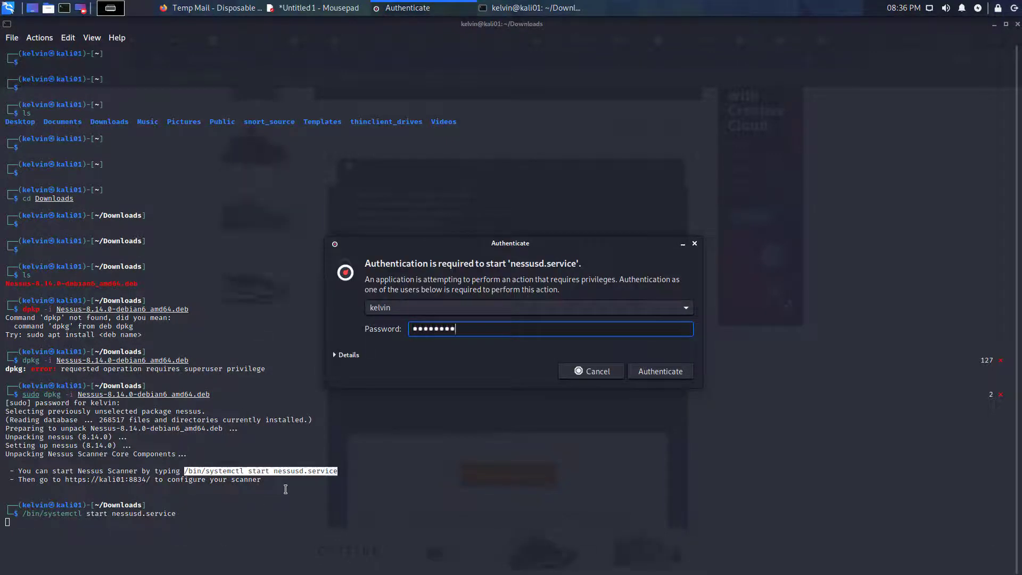
Step: Authenticate to start nessusd.service via /bin/systemctl start
{"action": "left_click", "coordinate": [660, 371]}
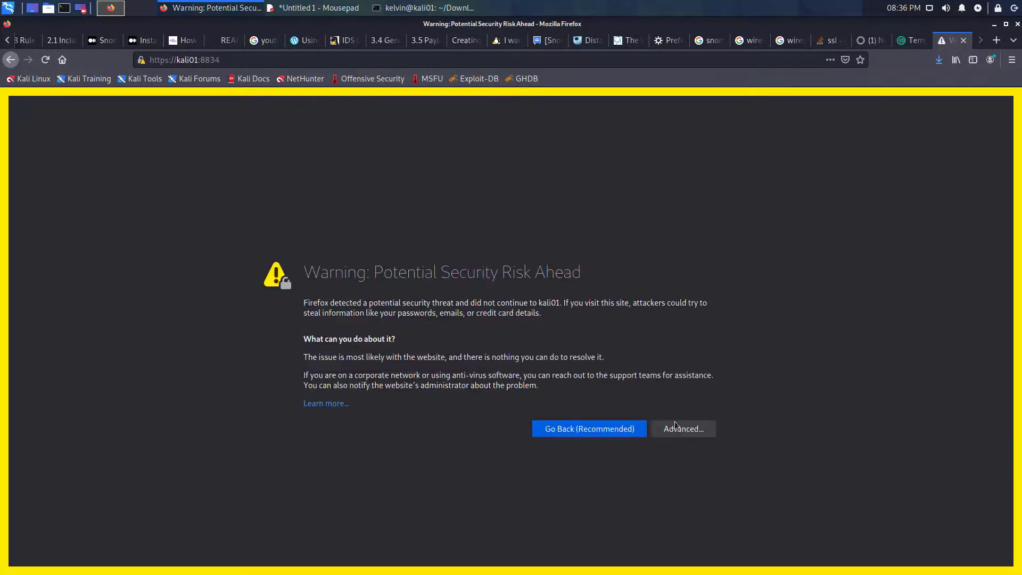
Step: Expand the Advanced details of the kali01:8834 certificate warning
{"action": "left_click", "coordinate": [682, 428]}
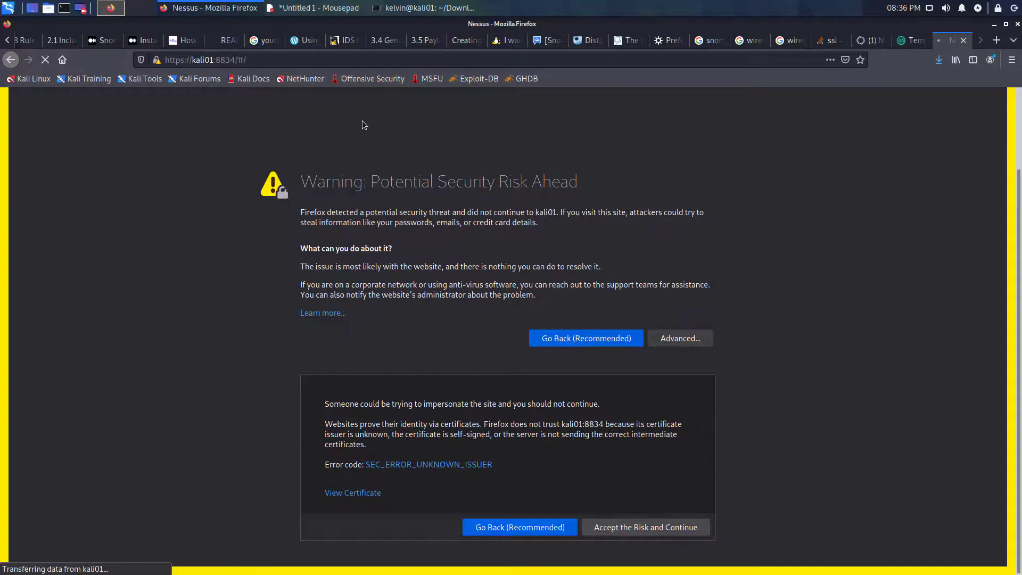
Step: Accept the certificate risk so Nessus at kali01:8834 begins compiling plugins
{"action": "left_click", "coordinate": [645, 527]}
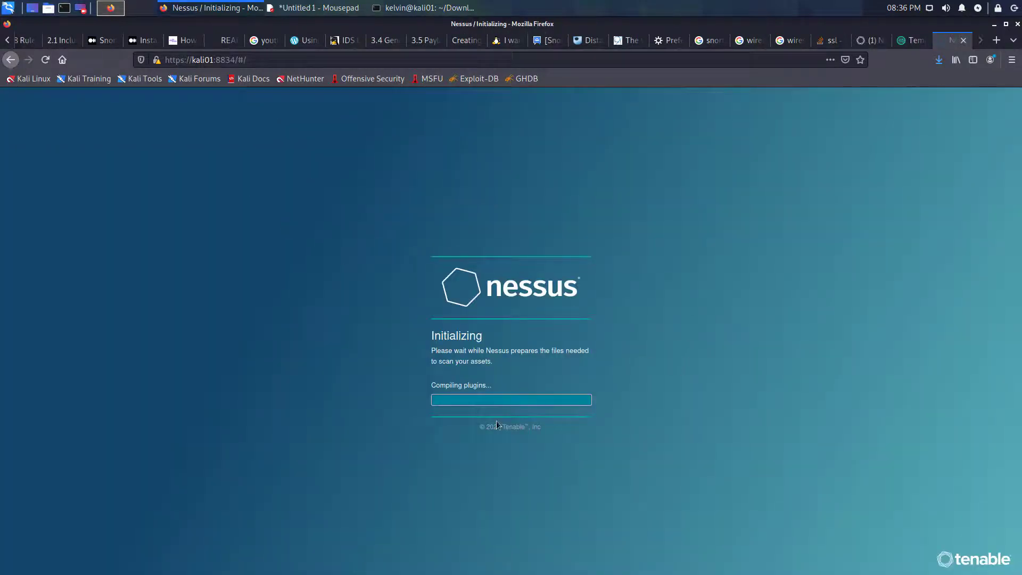
{"action": "mouse_move", "coordinate": [435, 287]}
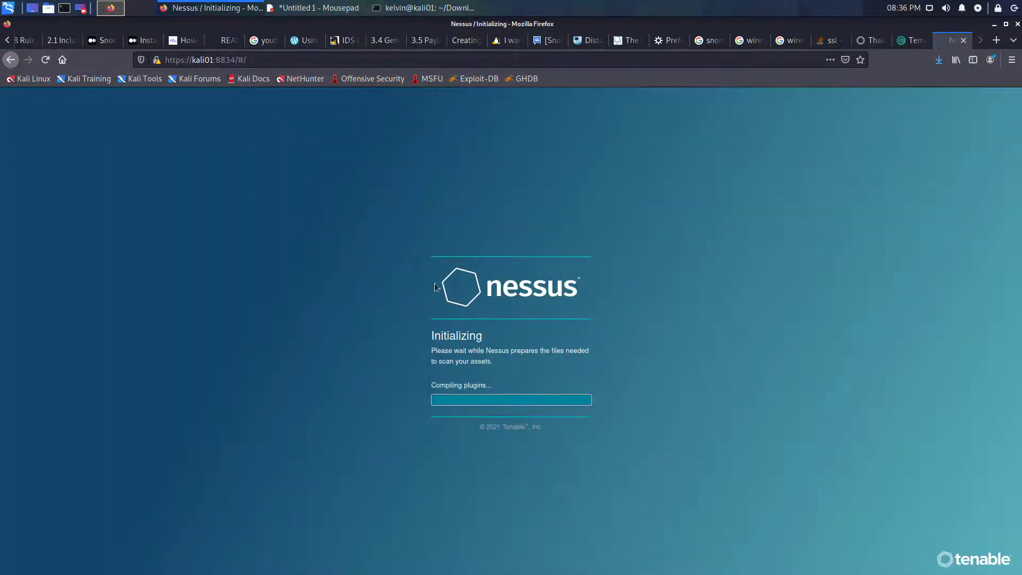
{"action": "mouse_move", "coordinate": [465, 168]}
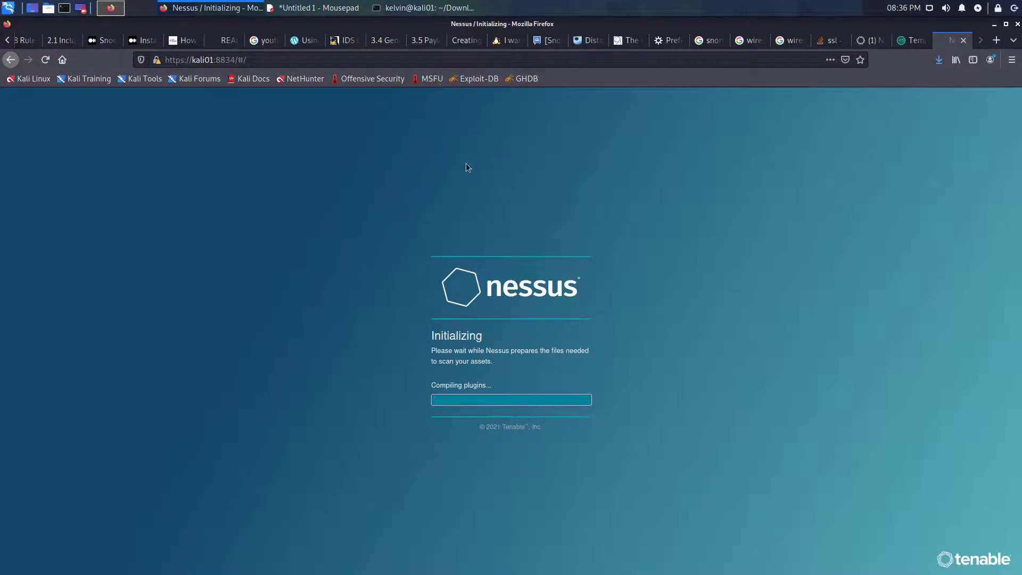
{"action": "mouse_move", "coordinate": [644, 339]}
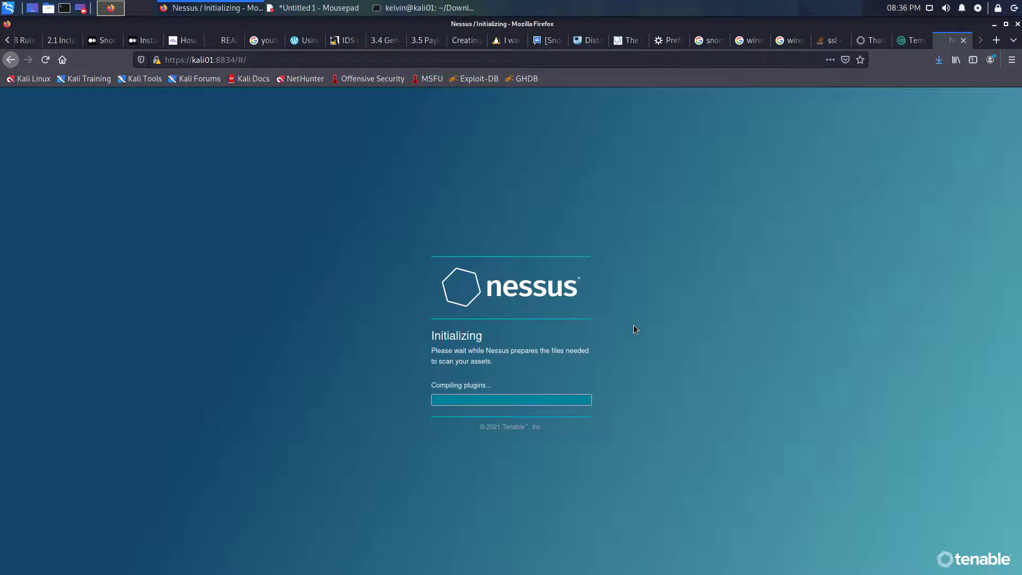
{"action": "mouse_move", "coordinate": [621, 287]}
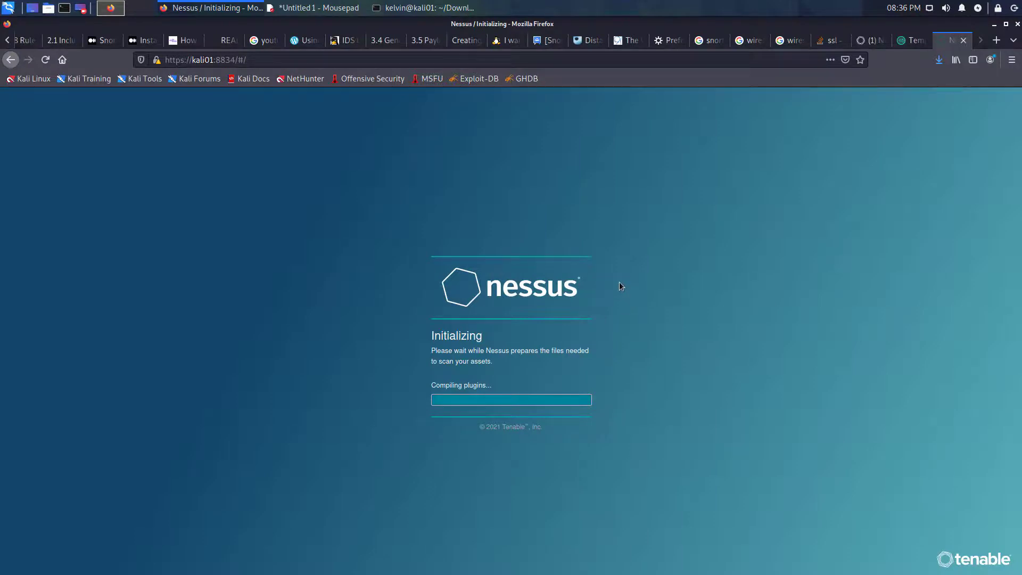